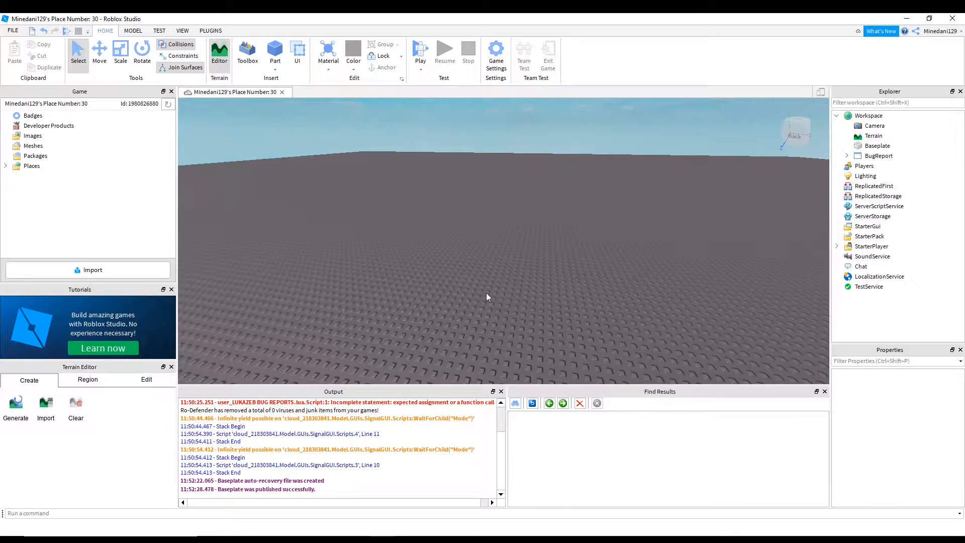
Move BugReport into StarterGui and reveal its TextHelper and Script children.
{"action": "left_click", "coordinate": [878, 155]}
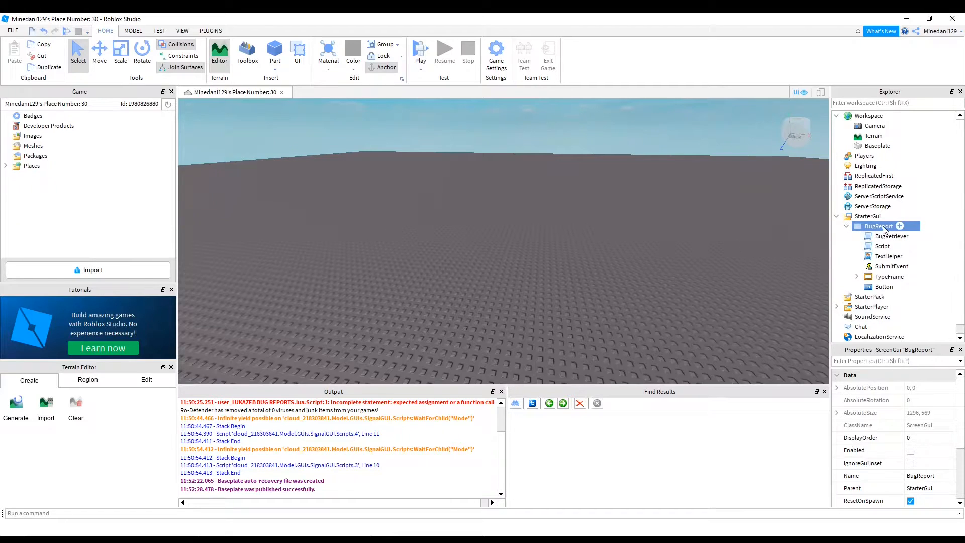
{"action": "left_click", "coordinate": [888, 256]}
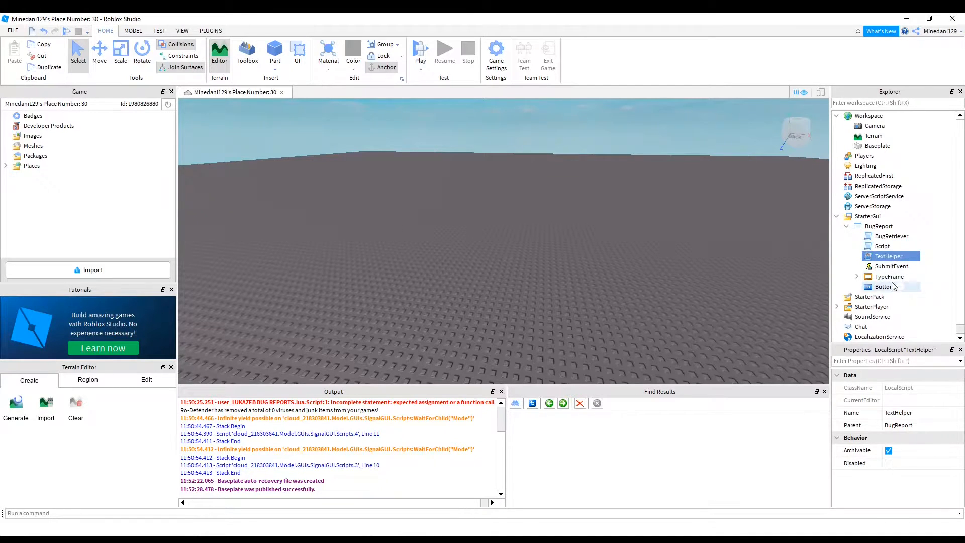
{"action": "left_click", "coordinate": [881, 246]}
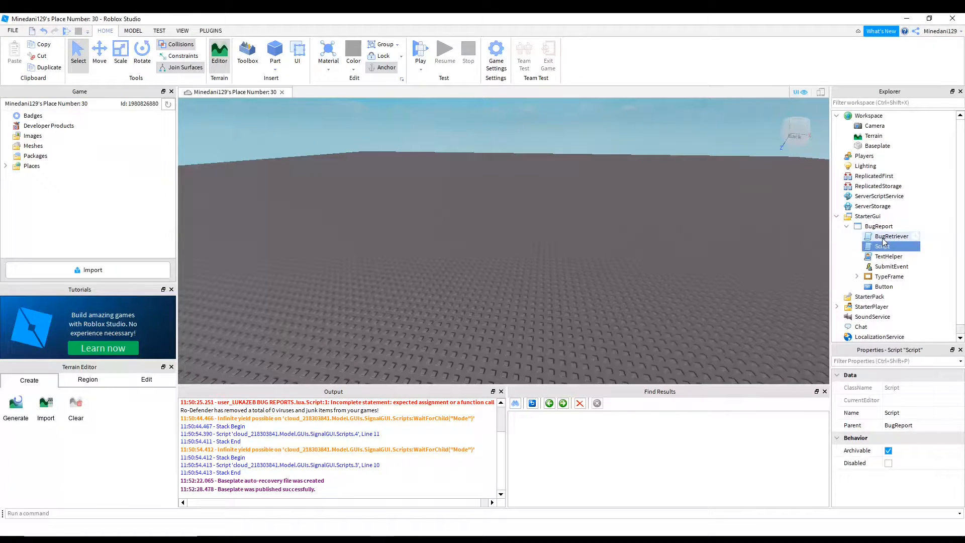
Add a new Script named BUGS to ServerScriptService while editing BugRetriever.
{"action": "double_click", "coordinate": [883, 245]}
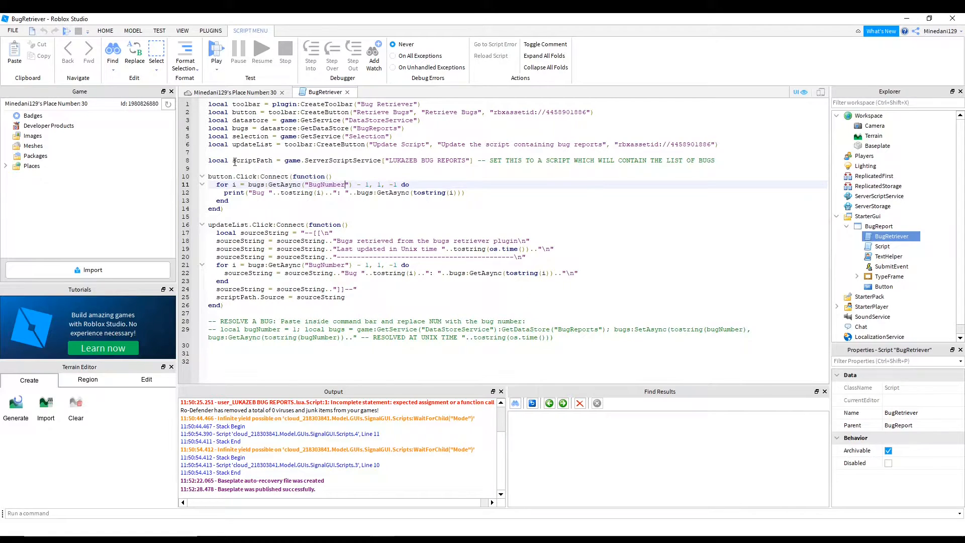
{"action": "double_click", "coordinate": [410, 160]}
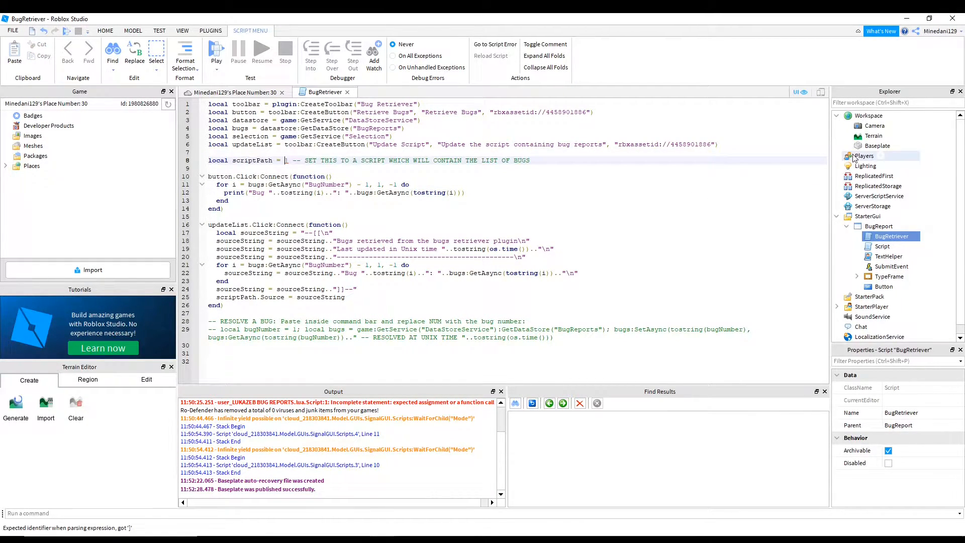
{"action": "right_click", "coordinate": [879, 196]}
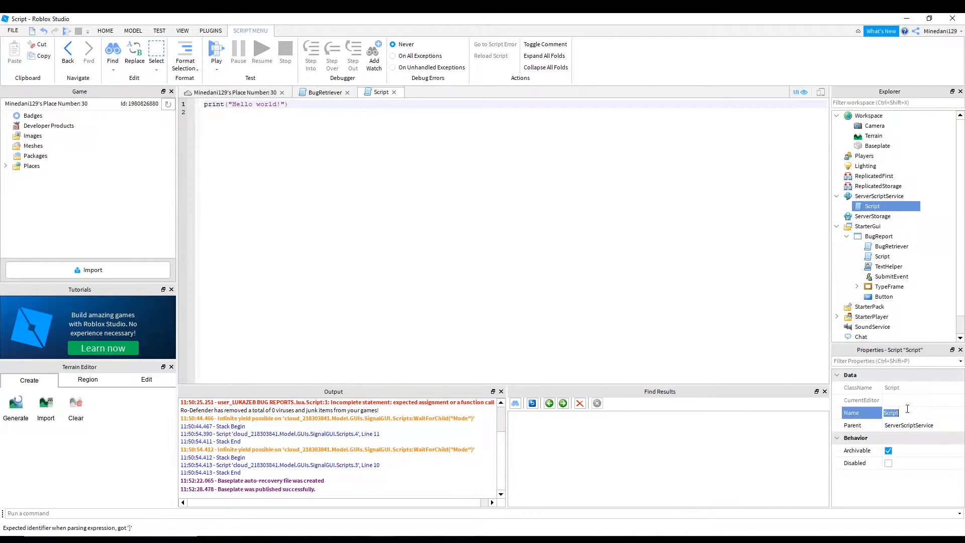
{"action": "type", "text": "BUGS"}
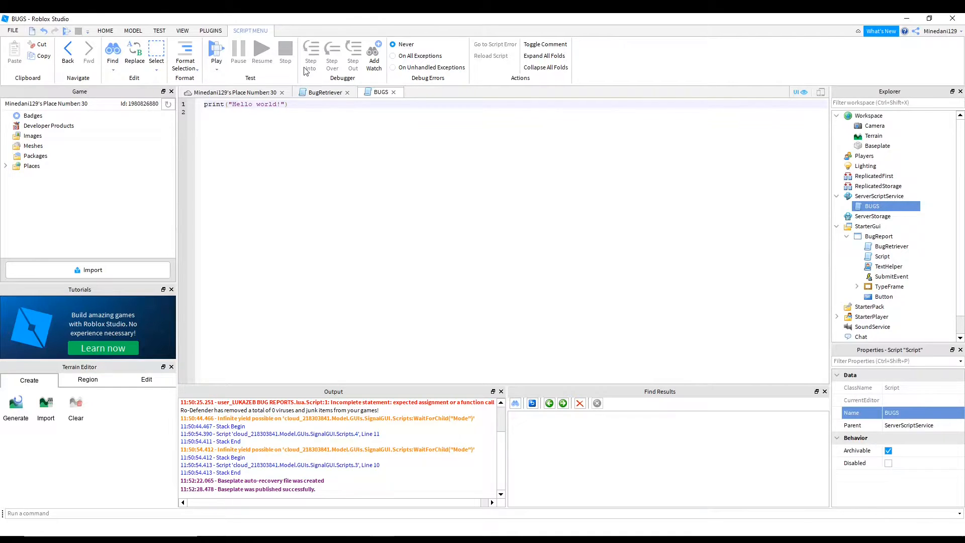
Set BugRetriever's scriptPath to game.ServerScriptService.BUGS and prepare to run it.
{"action": "left_click", "coordinate": [324, 92]}
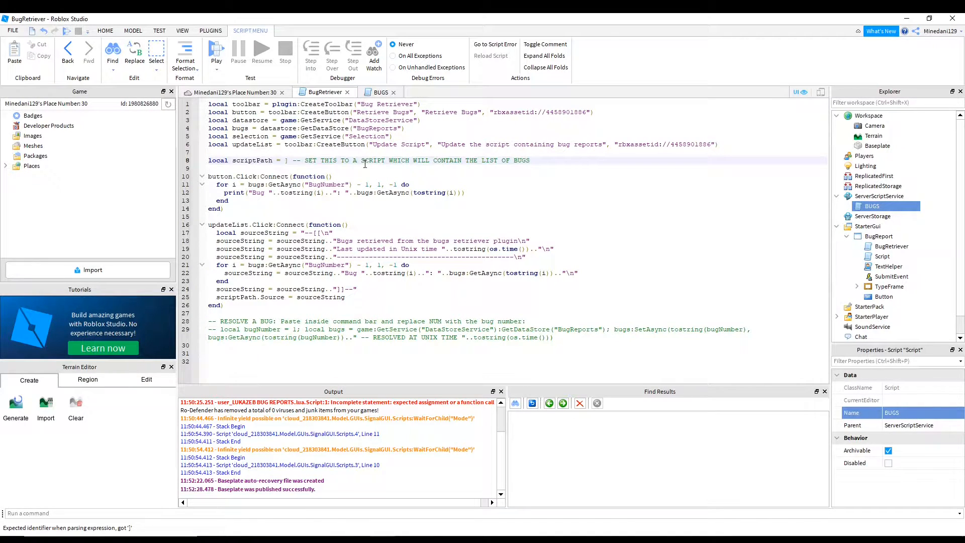
{"action": "type", "text": "game.Ser"}
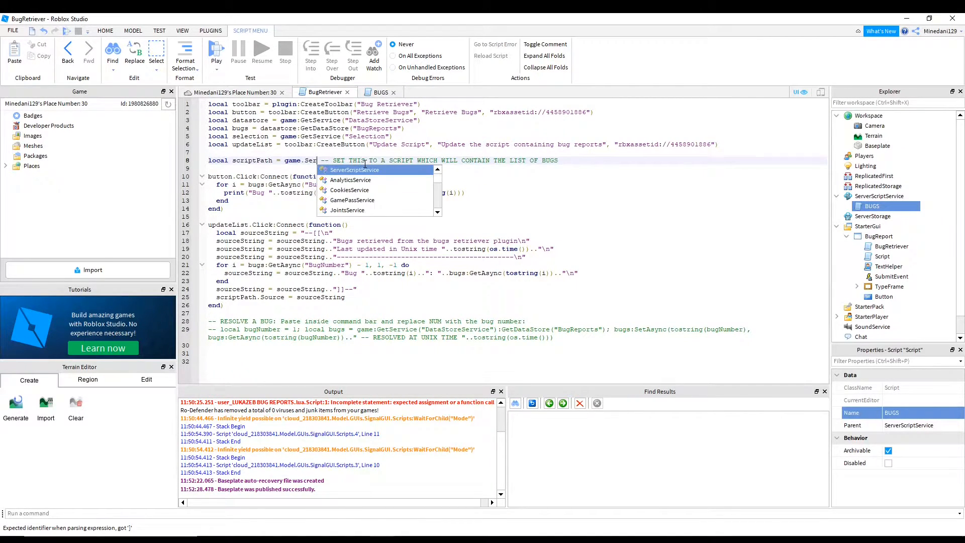
{"action": "left_click", "coordinate": [354, 170]}
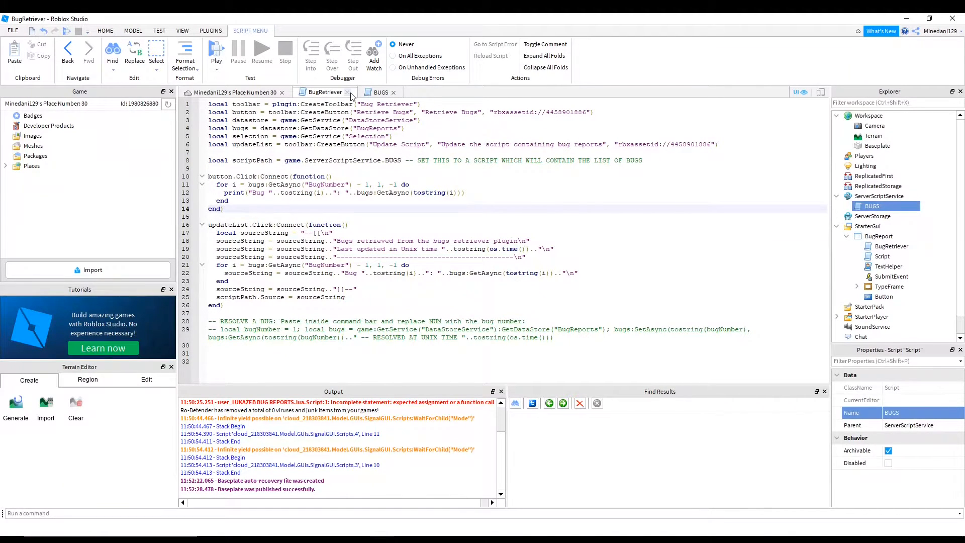
{"action": "left_click", "coordinate": [891, 246]}
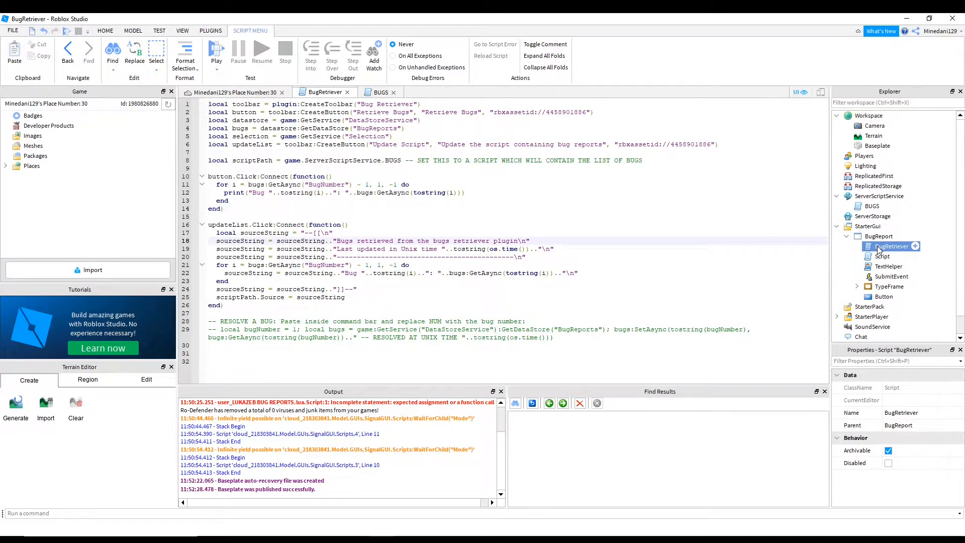
{"action": "right_click", "coordinate": [891, 246]}
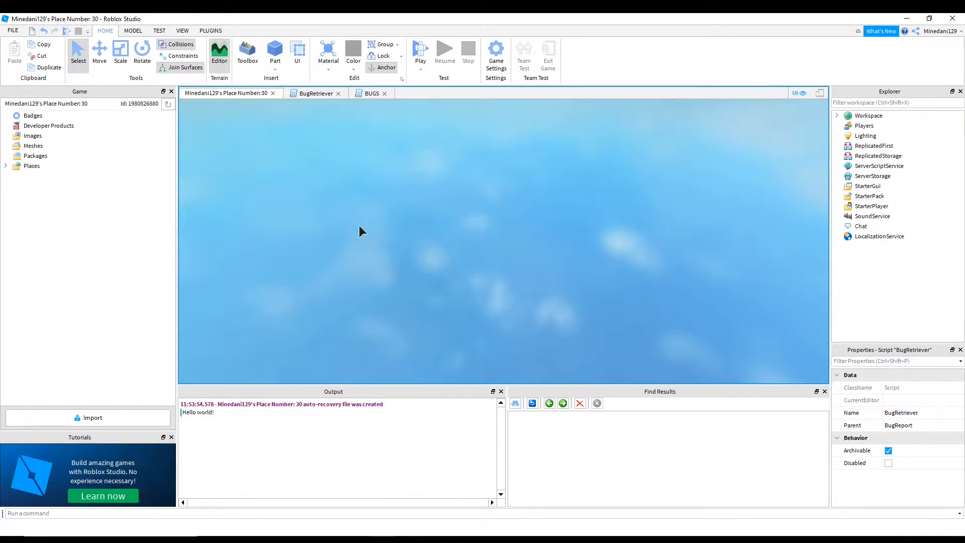
Start the playtest and submit a bug report reading 'This is not working'.
{"action": "left_click", "coordinate": [420, 52]}
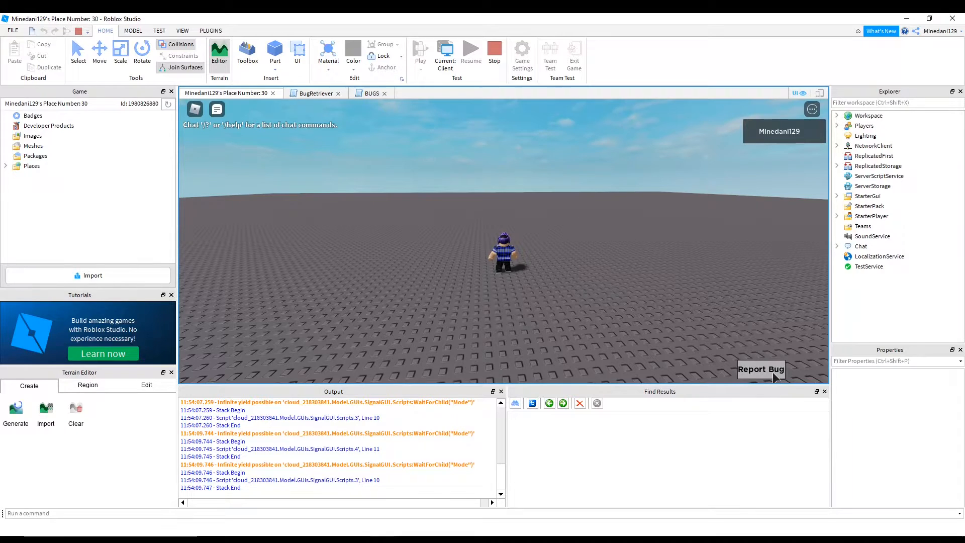
{"action": "left_click", "coordinate": [761, 369]}
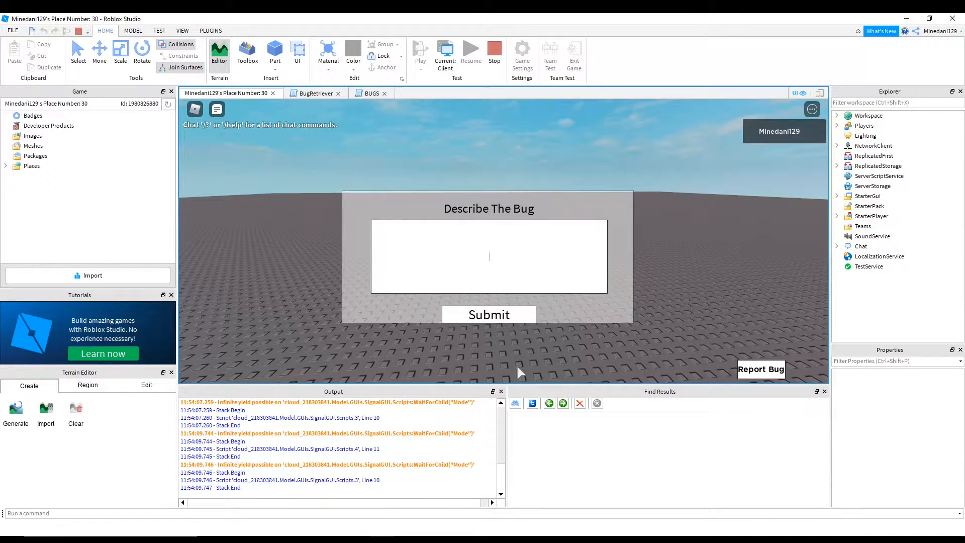
{"action": "type", "text": "This is not working"}
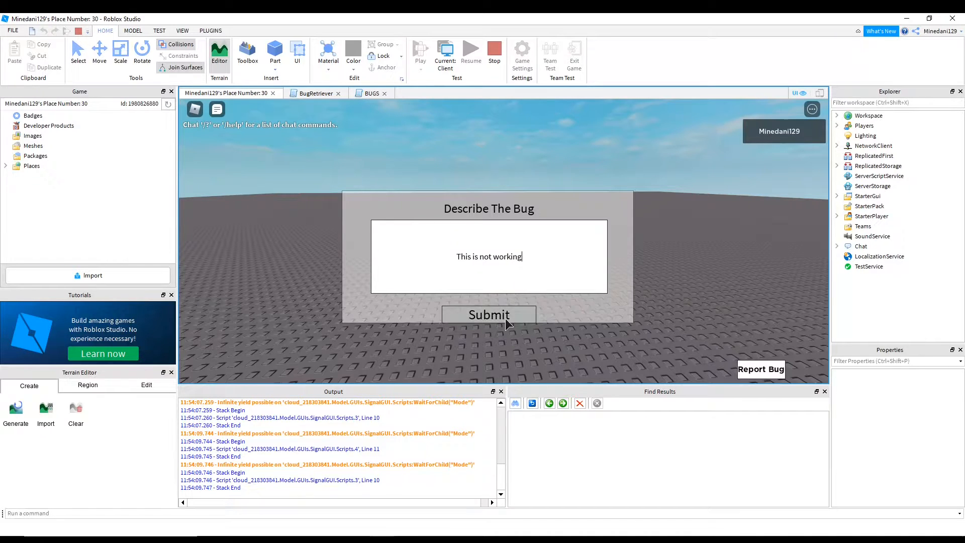
{"action": "left_click", "coordinate": [489, 314]}
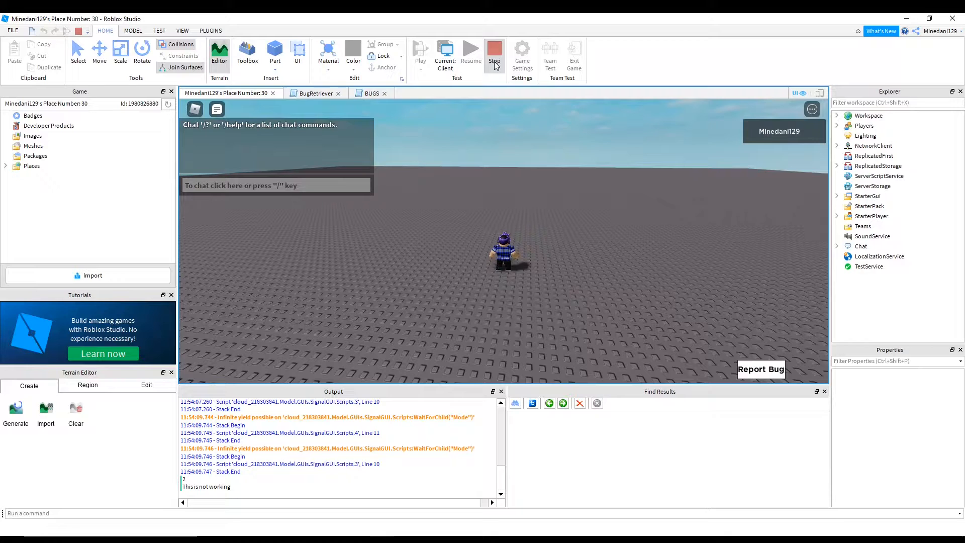
Stop the playtest and update the BUGS script with retrieved reports, including Bug 2.
{"action": "left_click", "coordinate": [495, 52]}
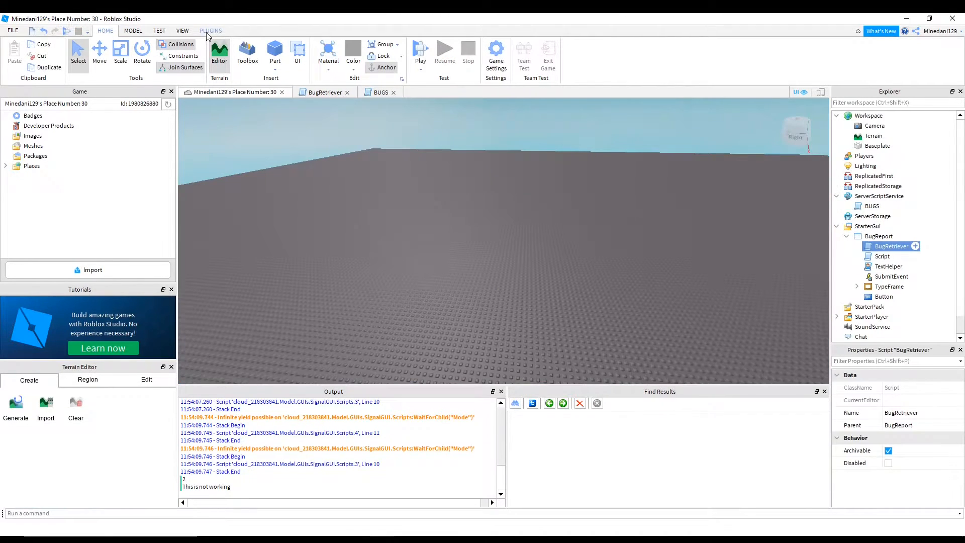
{"action": "left_click", "coordinate": [210, 30]}
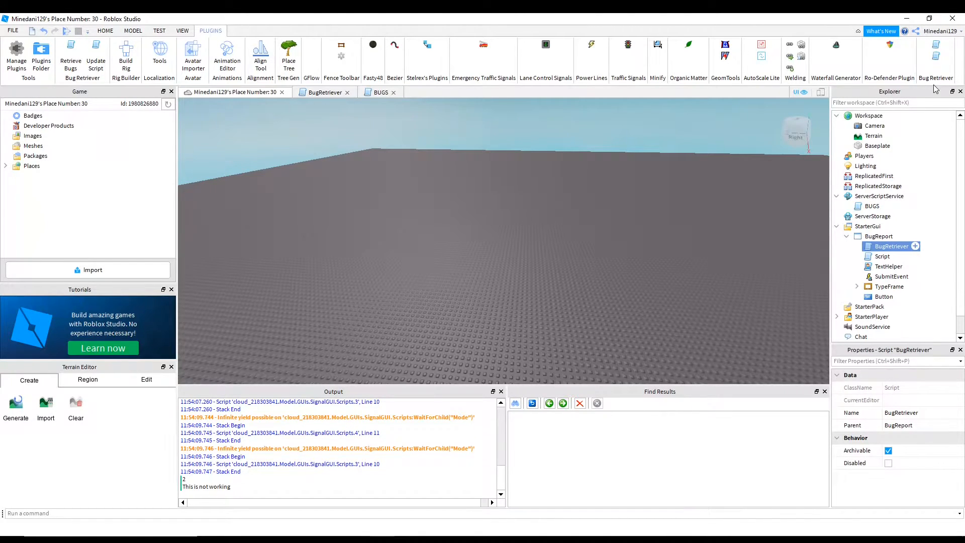
{"action": "mouse_move", "coordinate": [935, 52]}
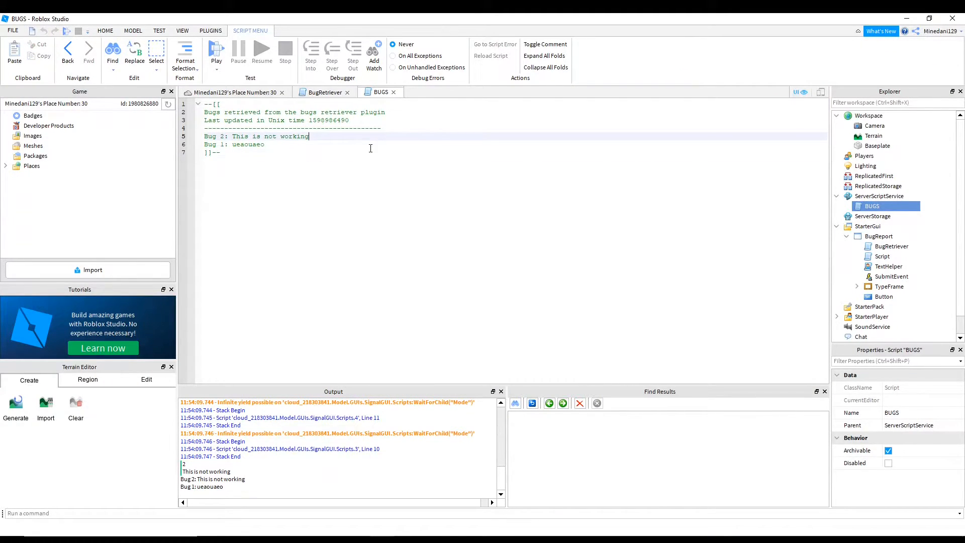
{"action": "key", "text": "ctrl+a"}
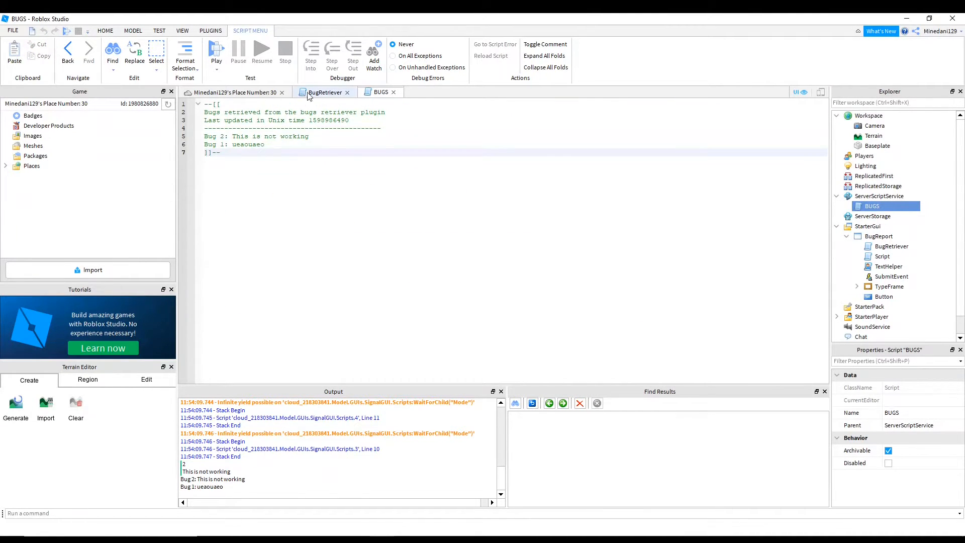
Run the RESOLVE A BUG command from BugRetriever with bugNumber set to 2.
{"action": "left_click", "coordinate": [324, 92]}
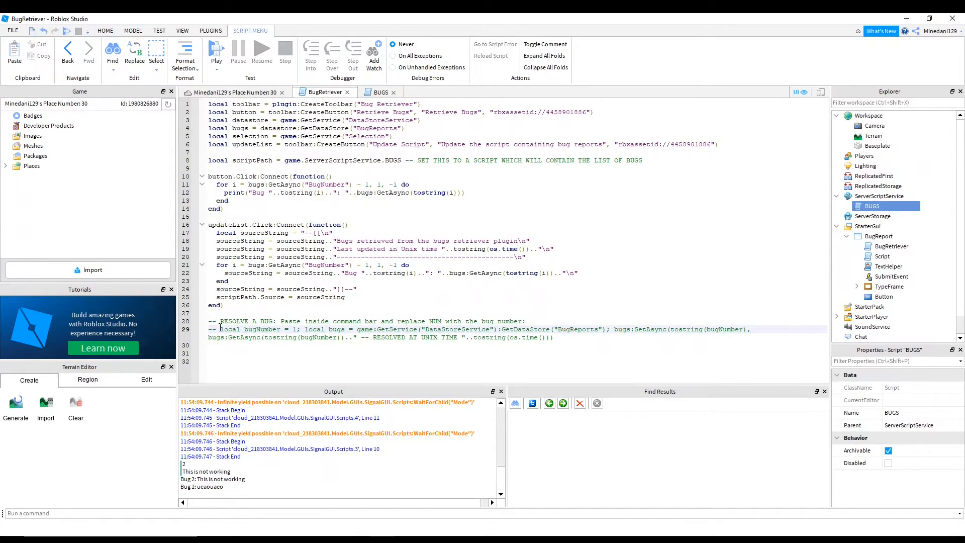
{"action": "left_click_drag", "start_coordinate": [223, 330], "coordinate": [553, 338]}
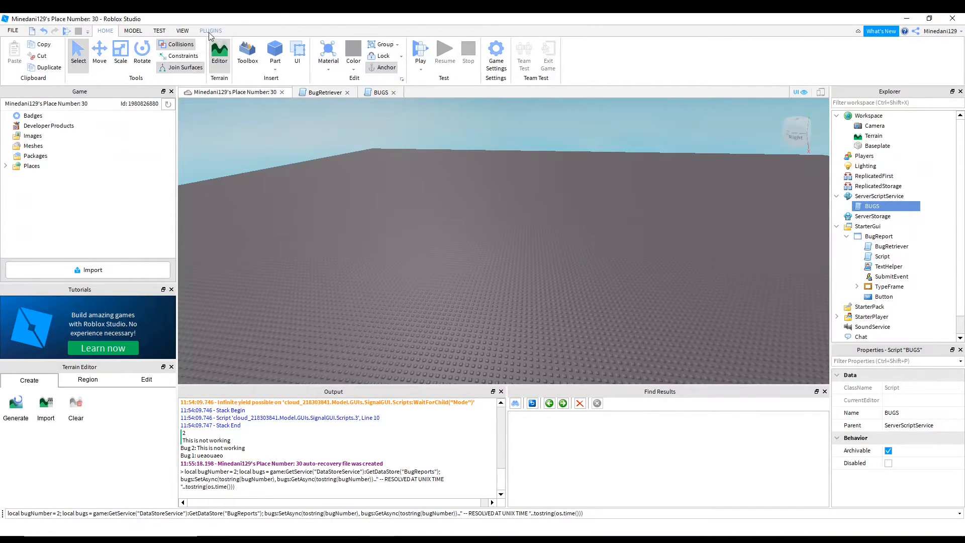
Retrieve the stored bugs to Output, showing Bug 2 as resolved.
{"action": "left_click", "coordinate": [210, 31]}
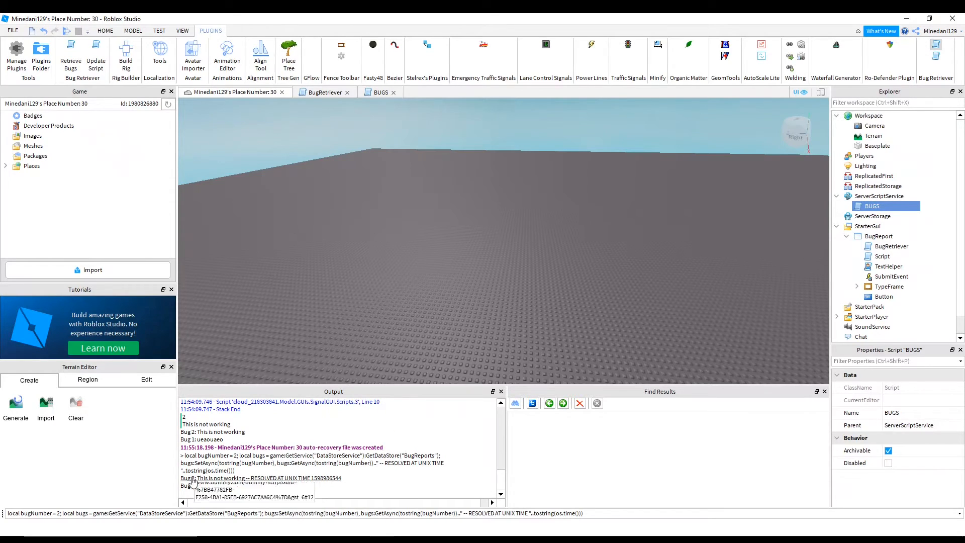
{"action": "mouse_move", "coordinate": [337, 462]}
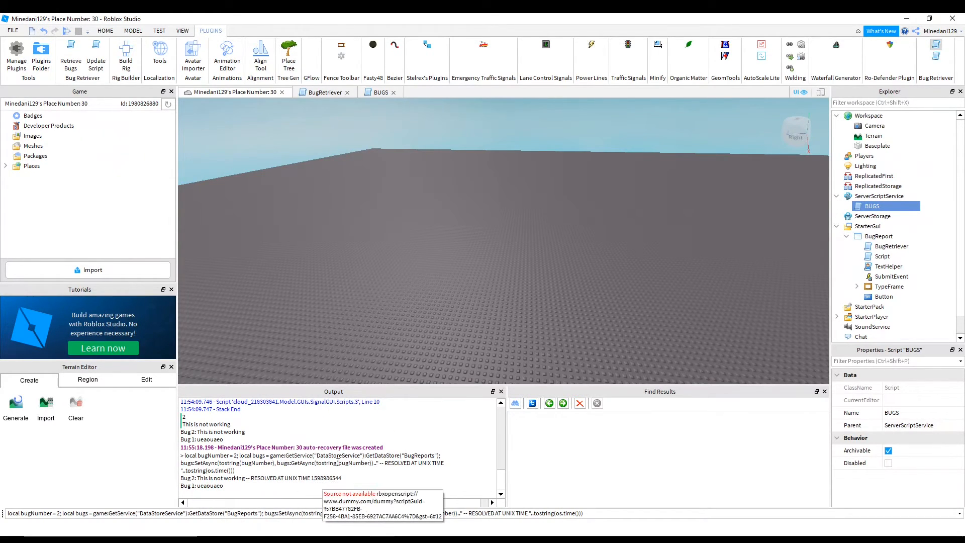